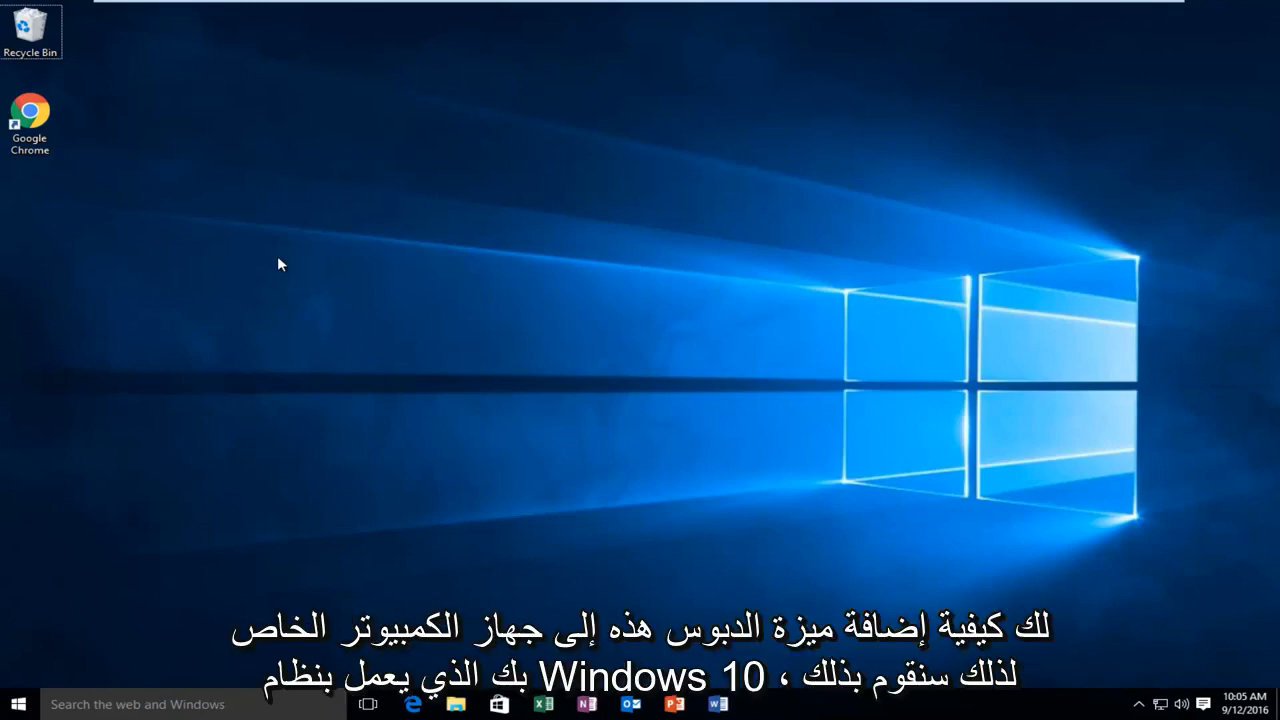
pyautogui.moveTo(276, 264)
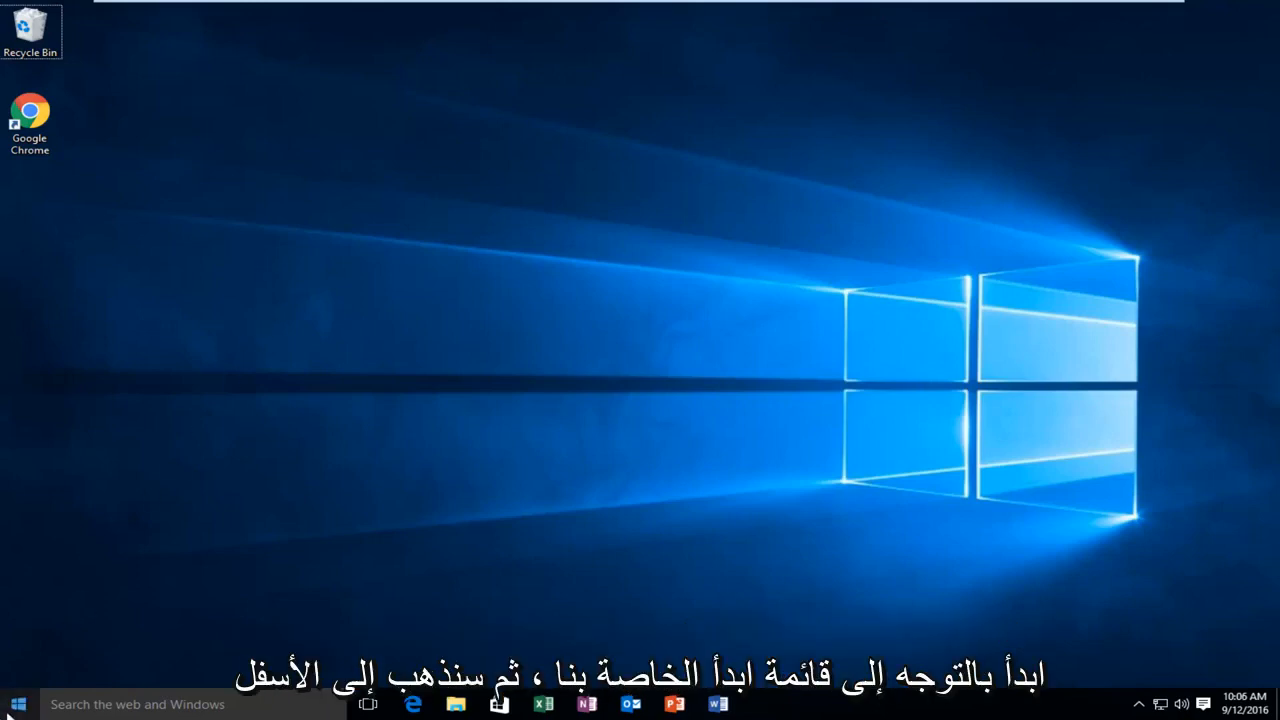
# - Reach the Accounts page from Start via Settings to see the local account details
pyautogui.click(16, 704)
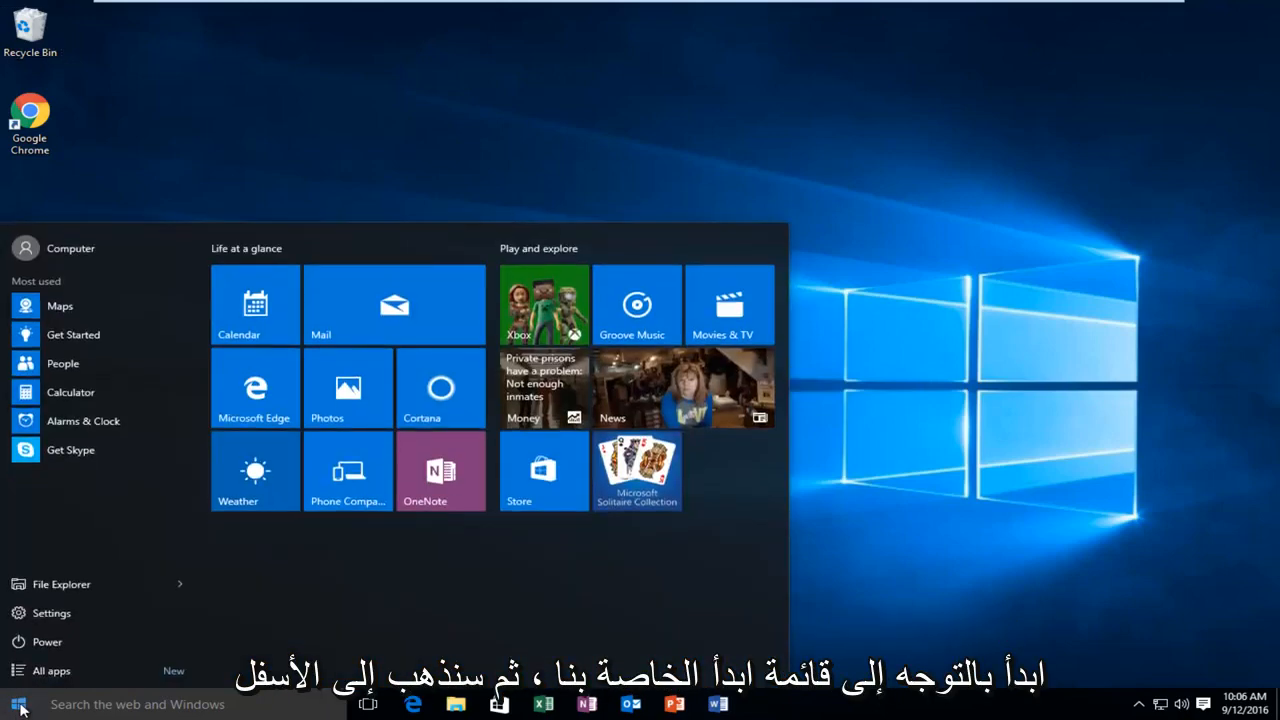
pyautogui.moveTo(52, 612)
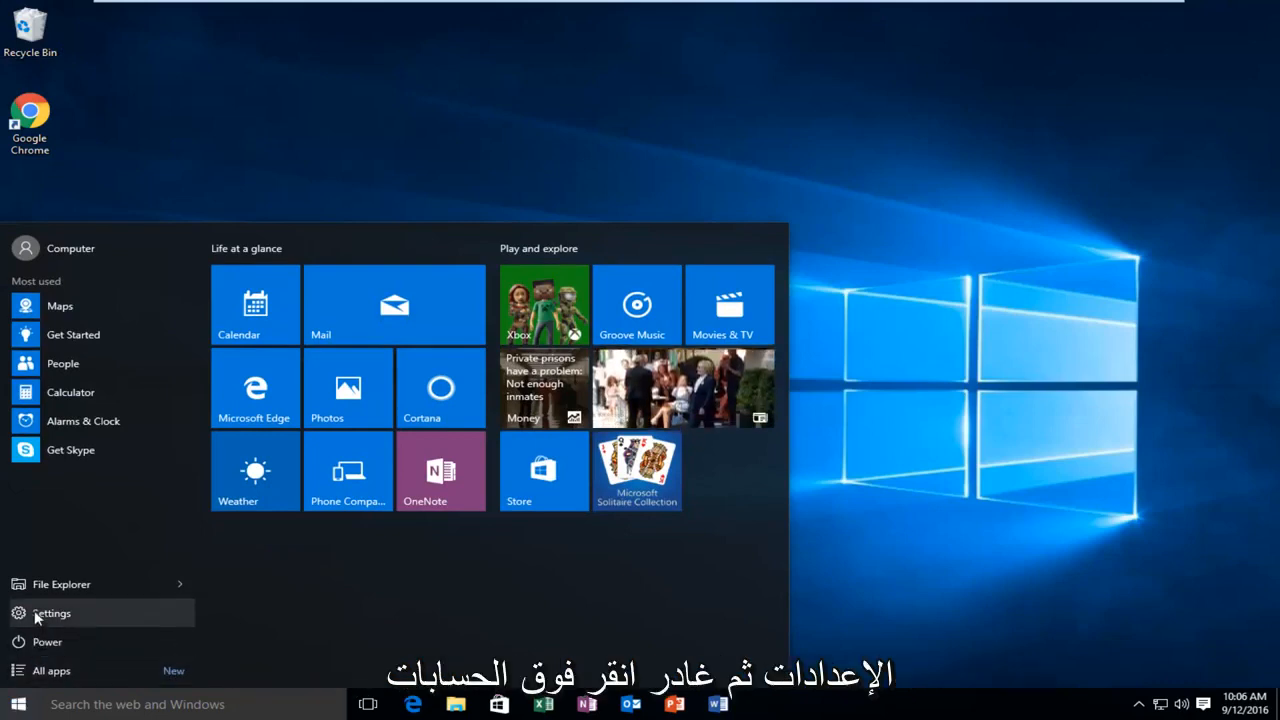
pyautogui.click(52, 612)
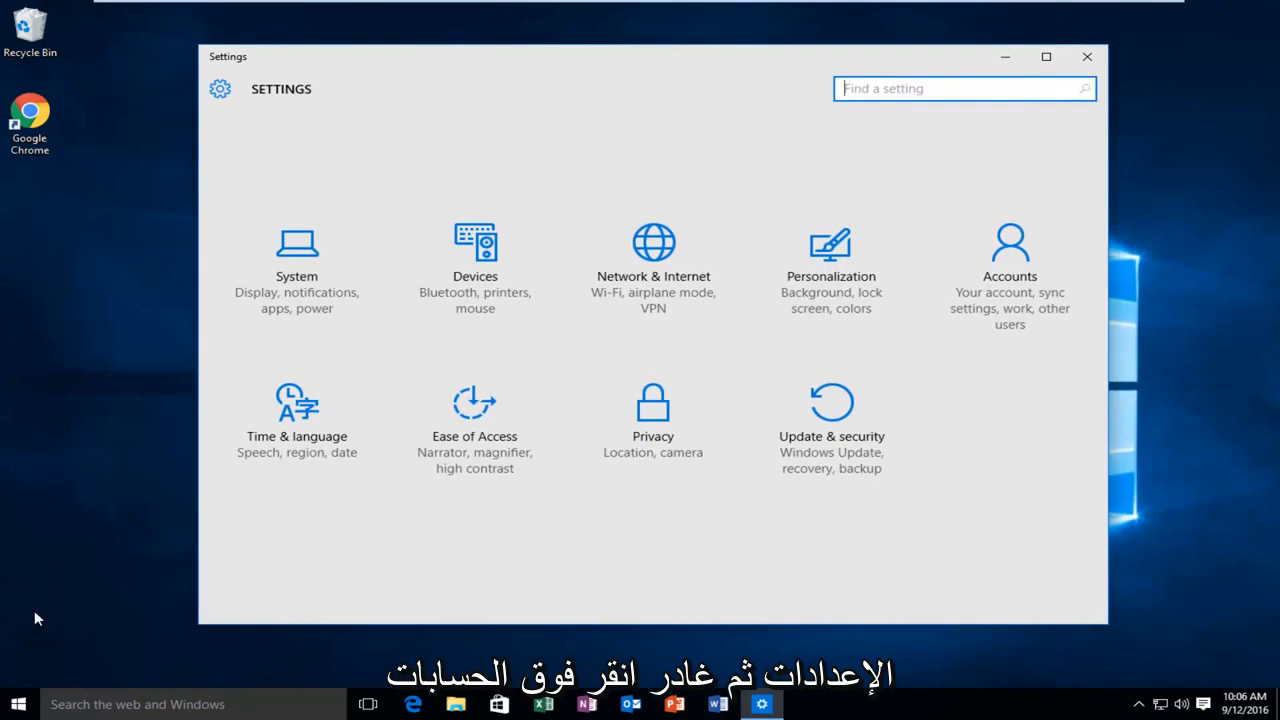
pyautogui.moveTo(1010, 284)
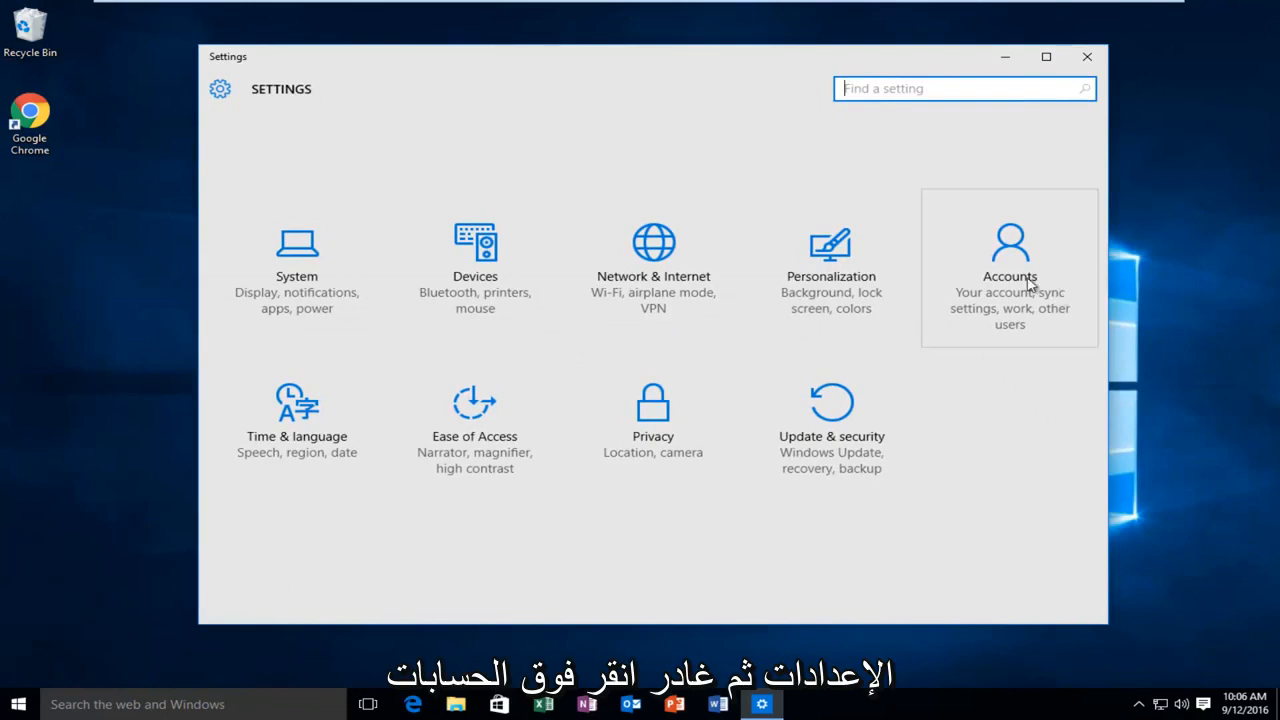
pyautogui.click(1008, 268)
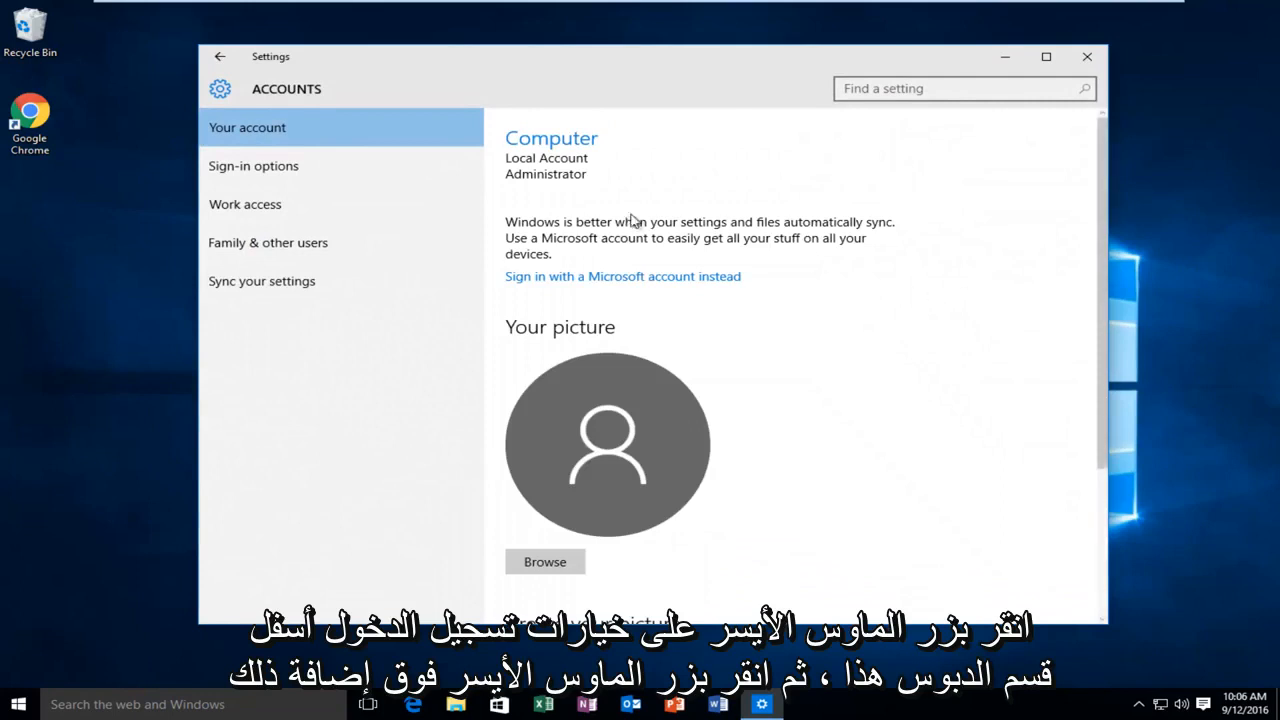
# - Under Sign-in options, begin adding a PIN and verify the account password
pyautogui.click(252, 166)
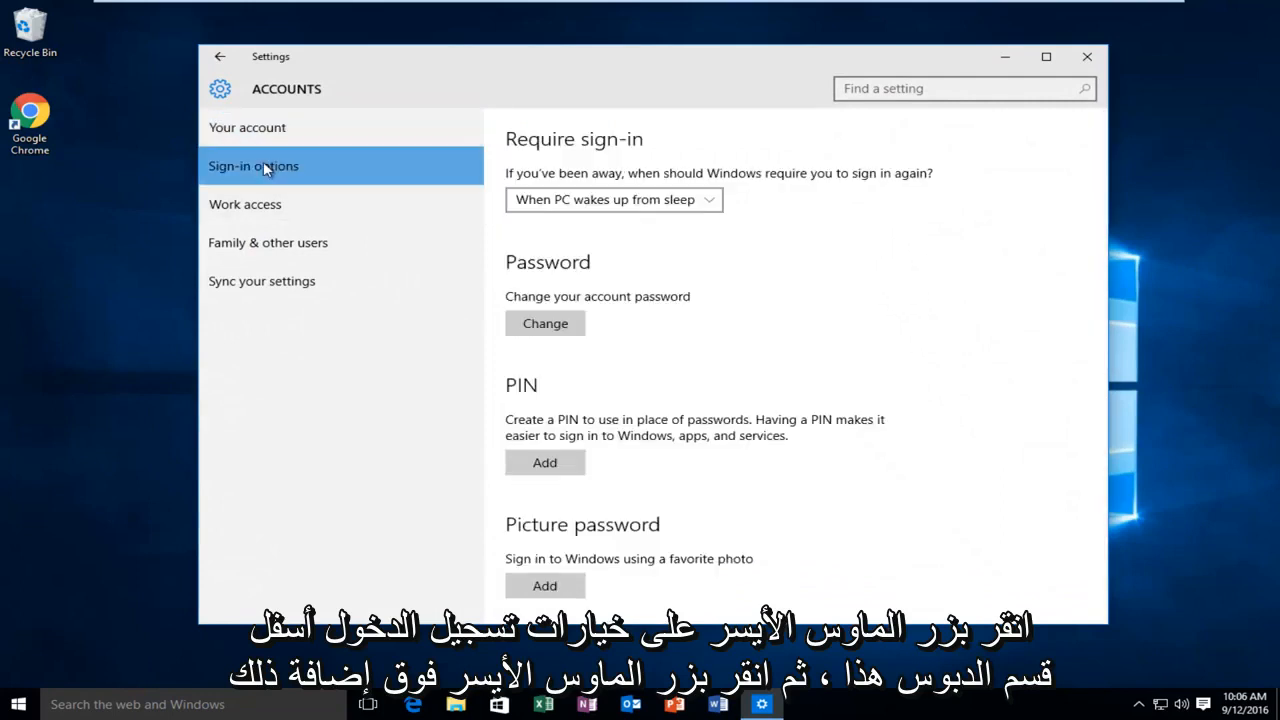
pyautogui.moveTo(544, 400)
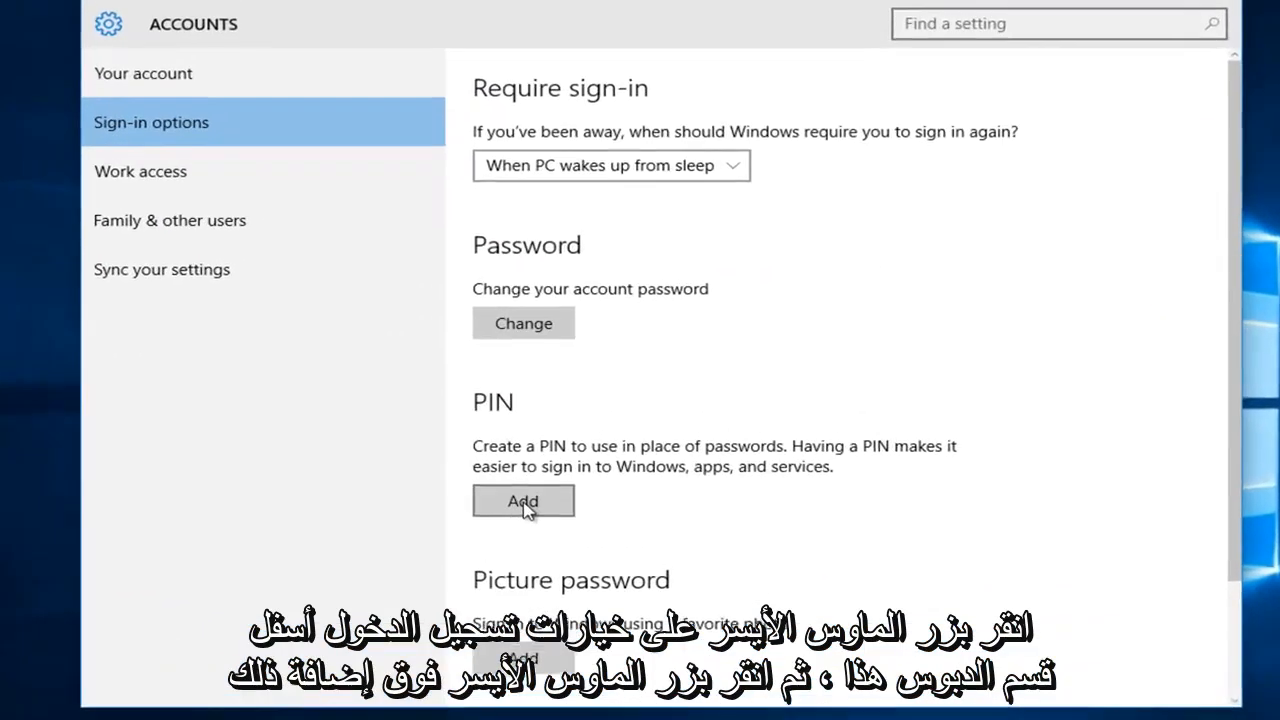
pyautogui.click(524, 500)
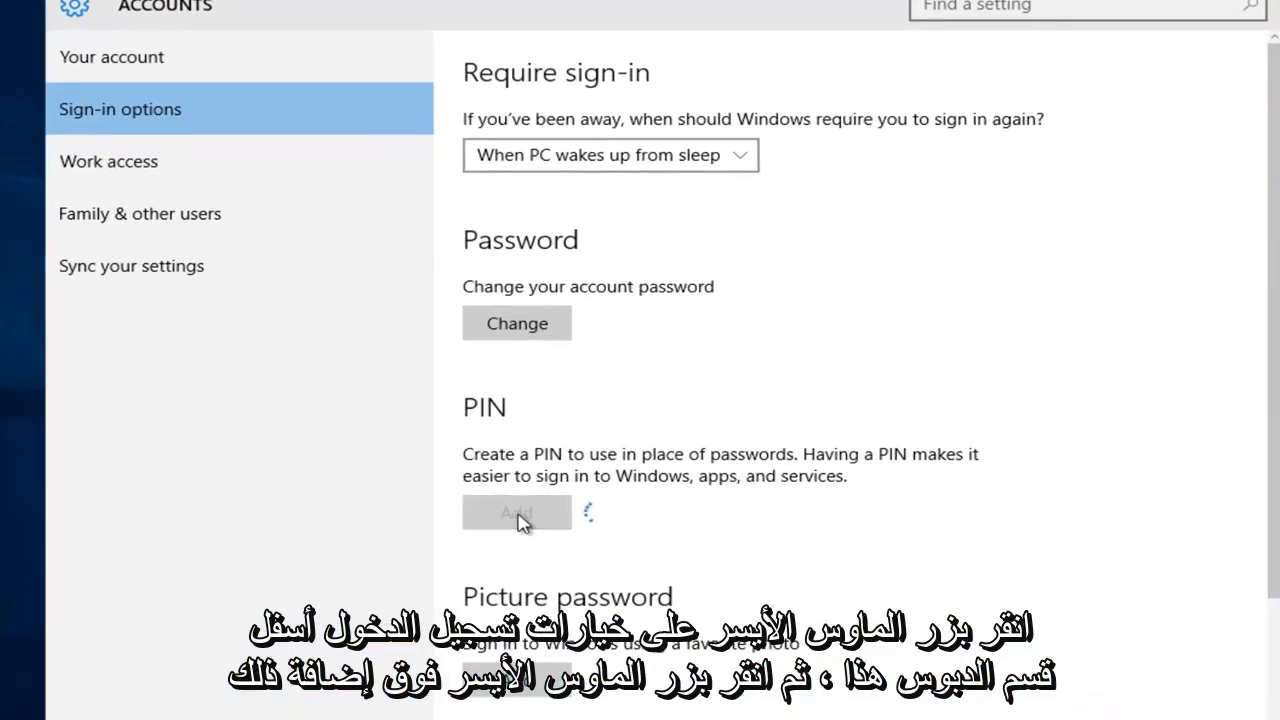
pyautogui.click(516, 512)
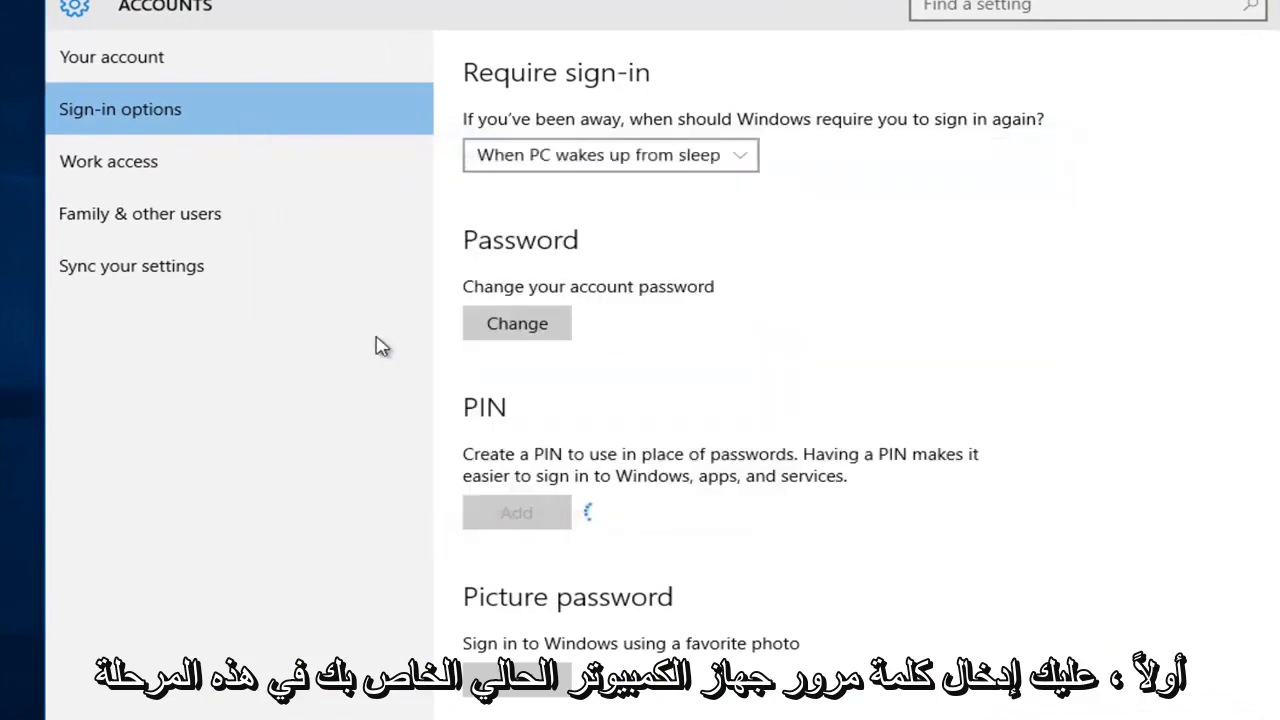
pyautogui.click(516, 512)
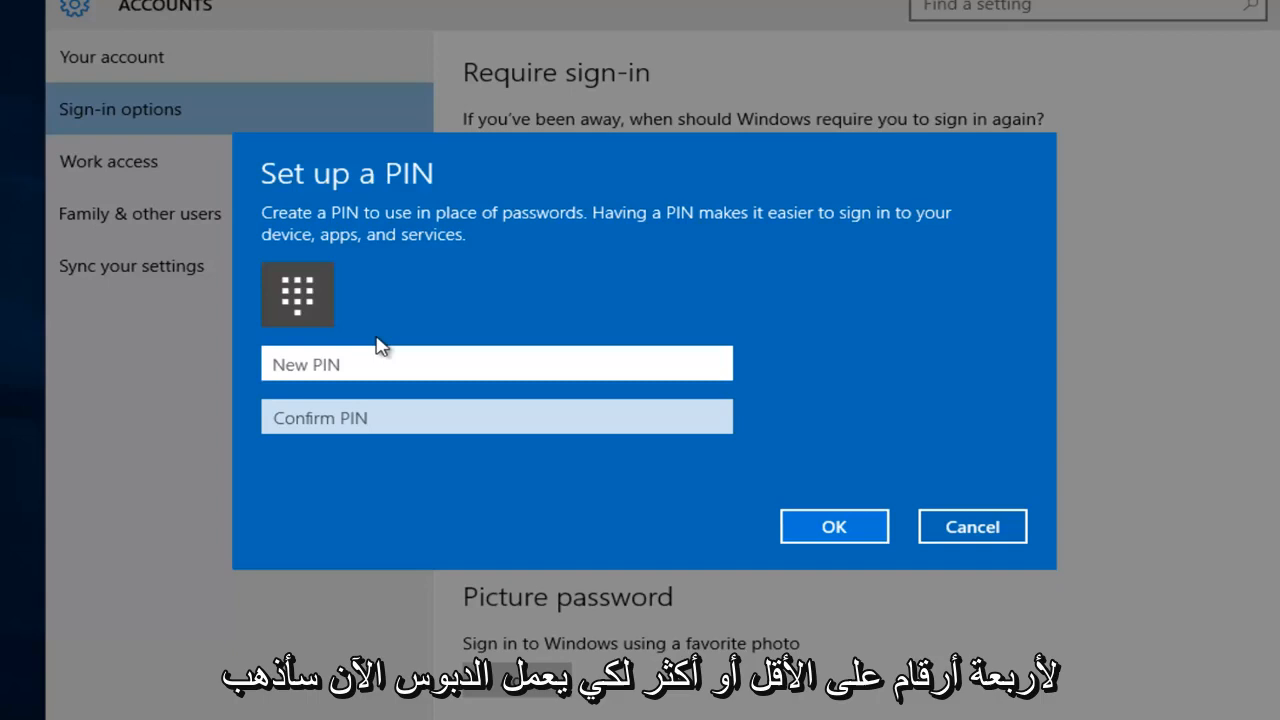
# - Enter the new PIN in both fields and confirm it so PIN sign-in is set up
pyautogui.write('12')
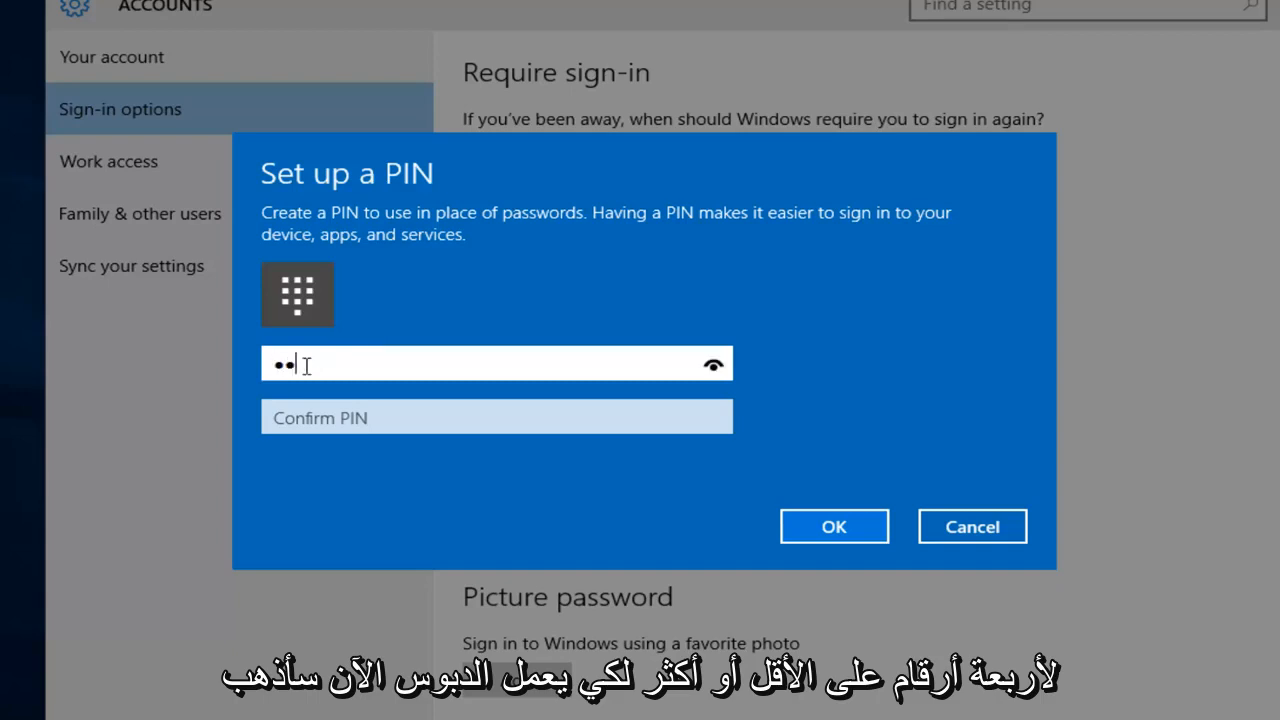
pyautogui.write('12')
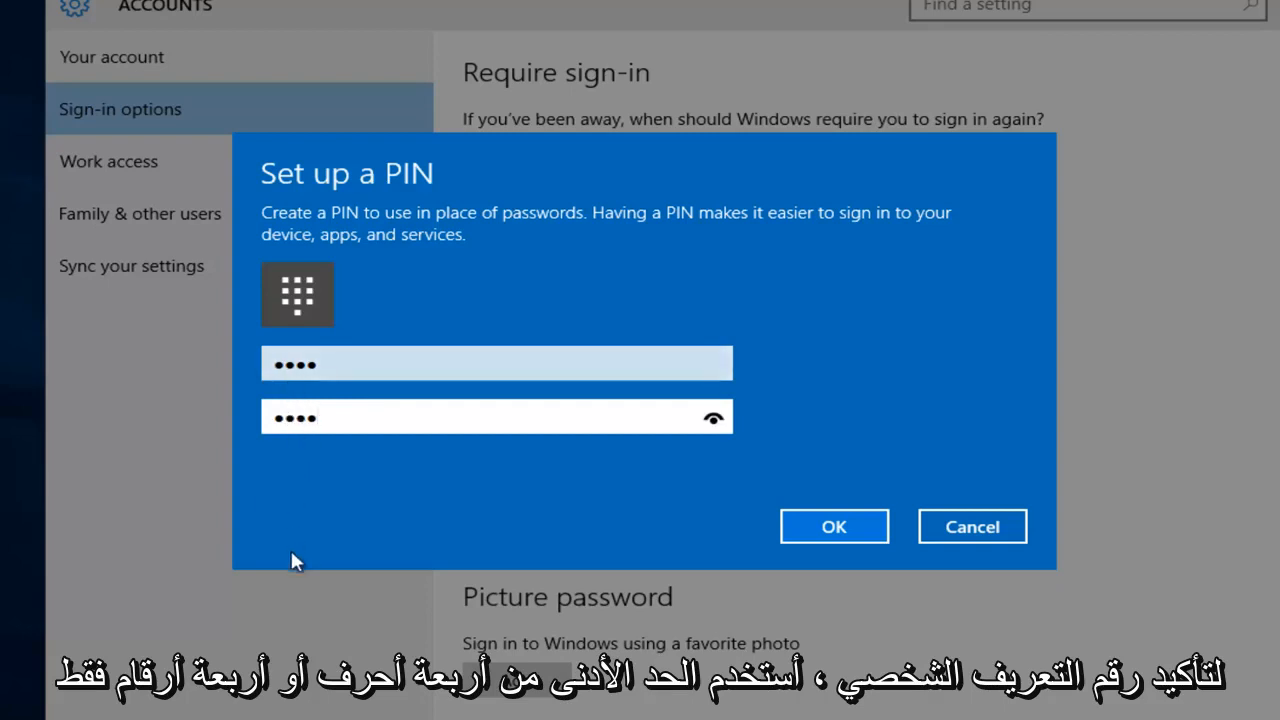
pyautogui.moveTo(332, 462)
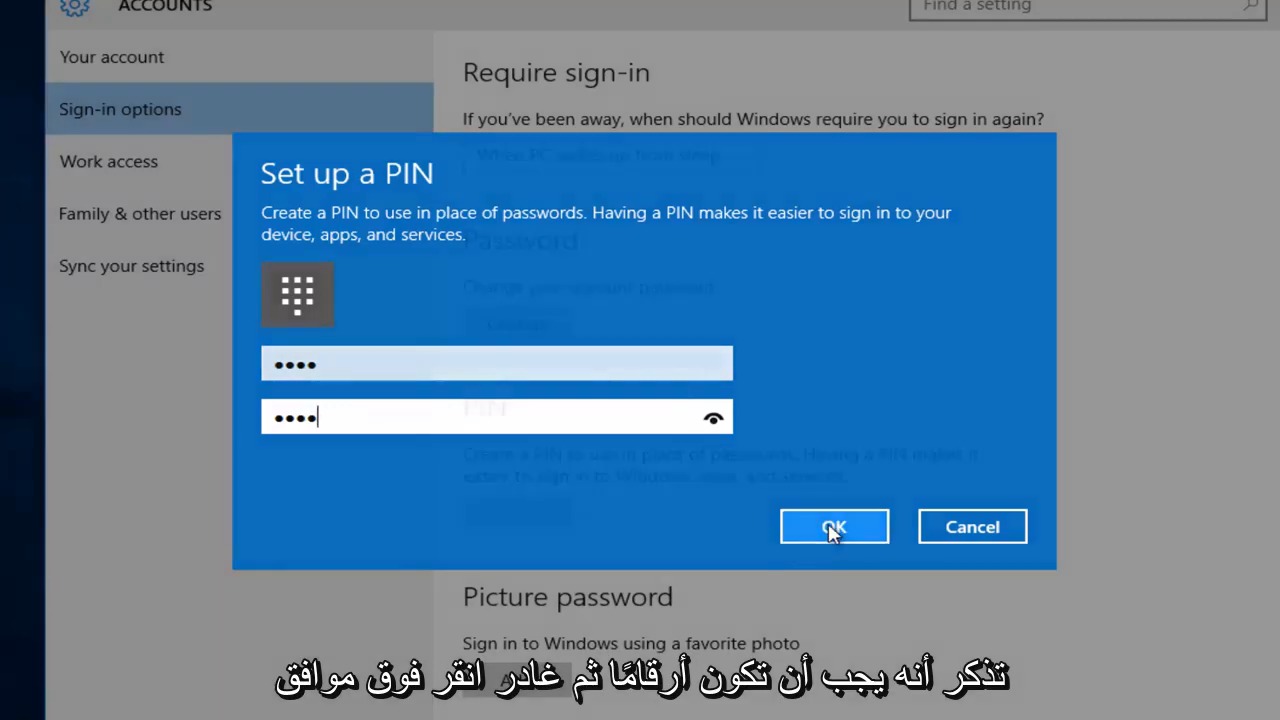
pyautogui.click(834, 526)
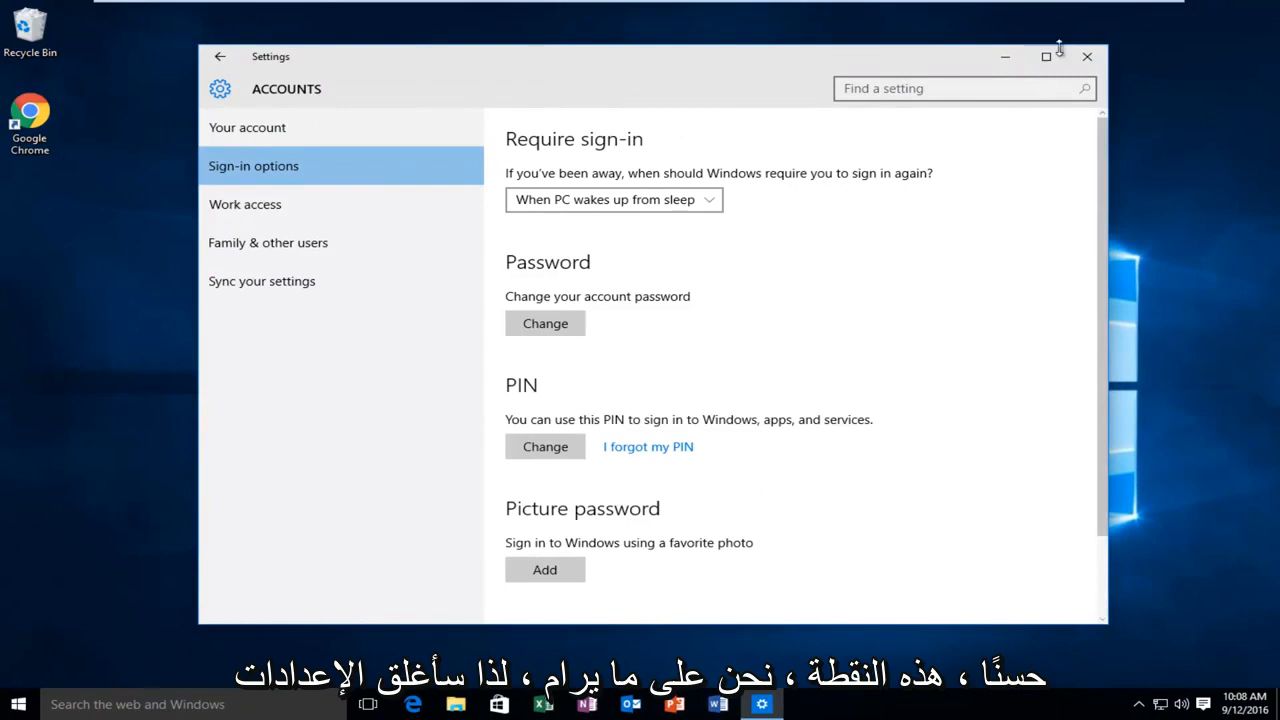
# - Close Settings and bring up the Start button's power-user menu
pyautogui.click(1088, 56)
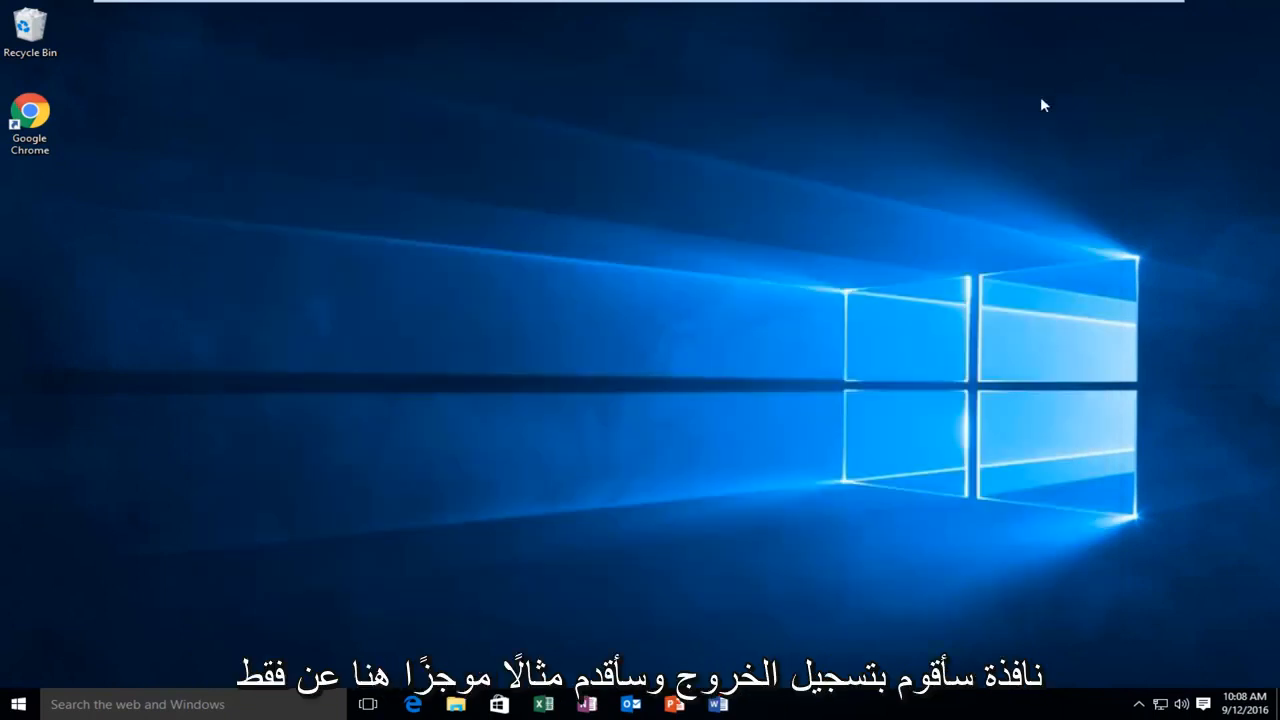
pyautogui.rightClick(18, 704)
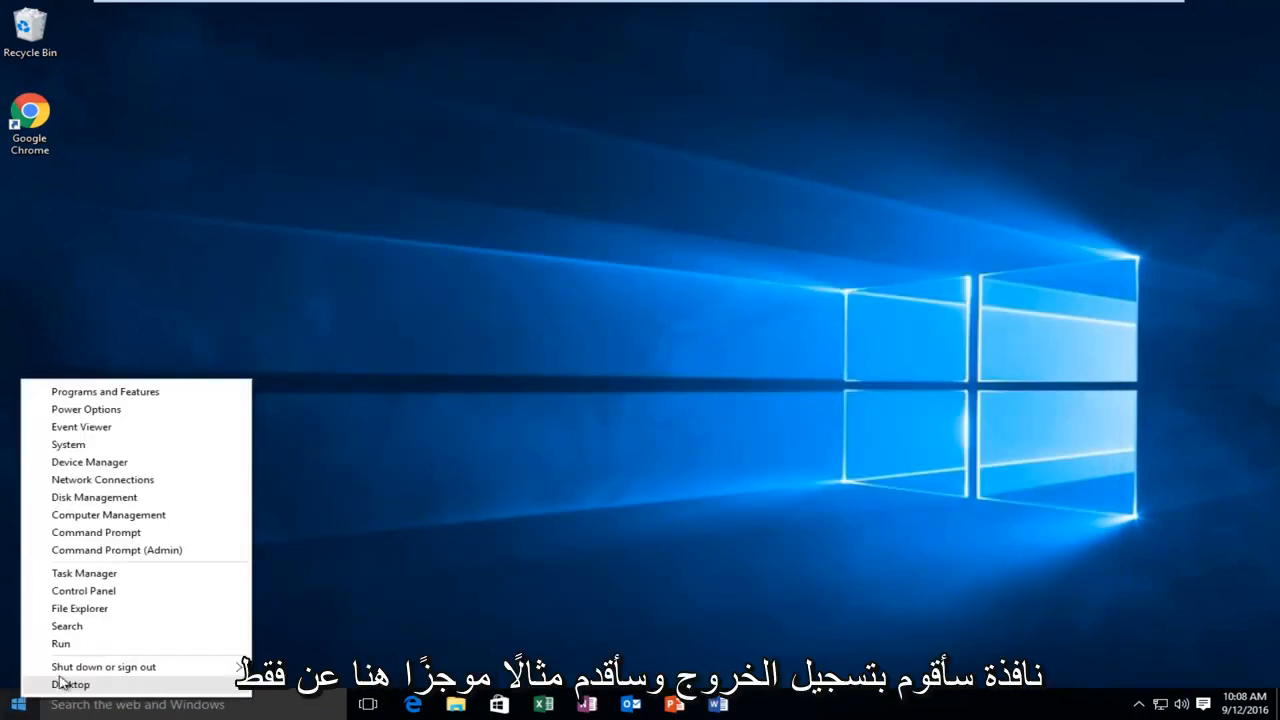